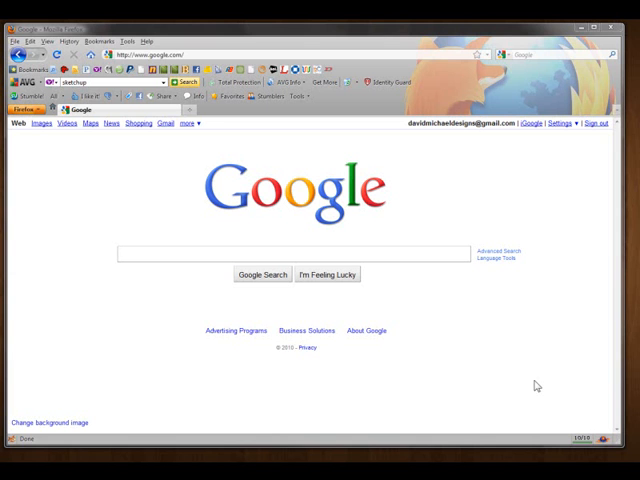
{"action": "mouse_move", "coordinate": [258, 198]}
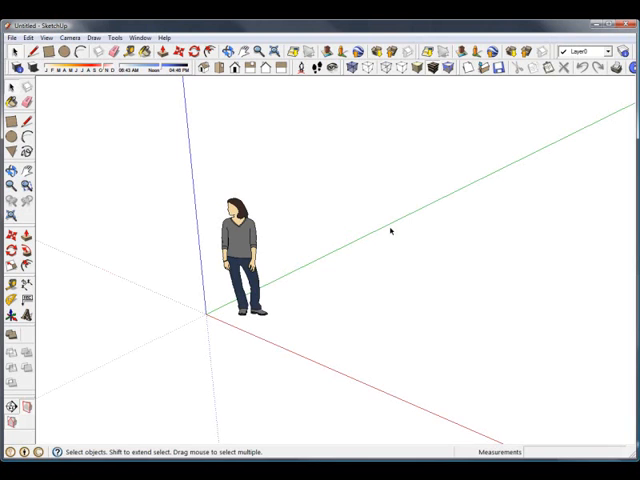
{"action": "mouse_move", "coordinate": [190, 108]}
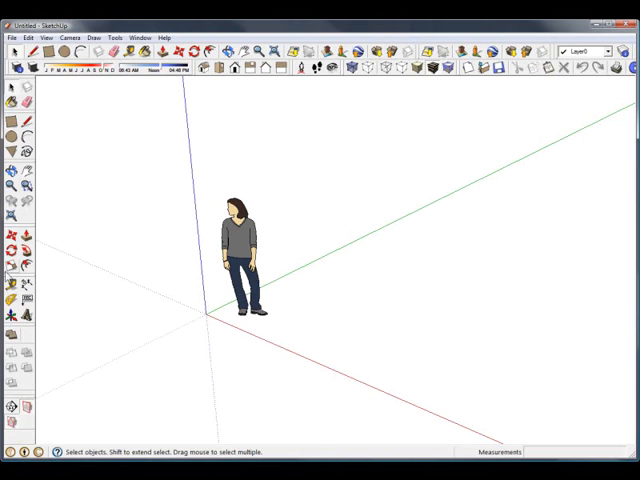
Toggle the Walkthrough toolbar from the View > Toolbars list
{"action": "left_click", "coordinate": [36, 36]}
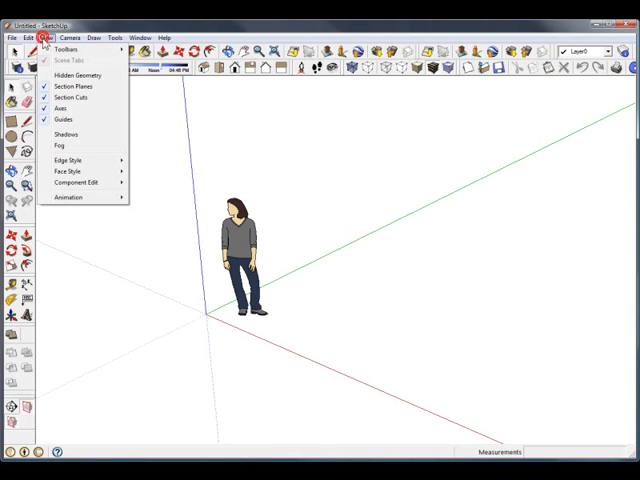
{"action": "left_click", "coordinate": [64, 48]}
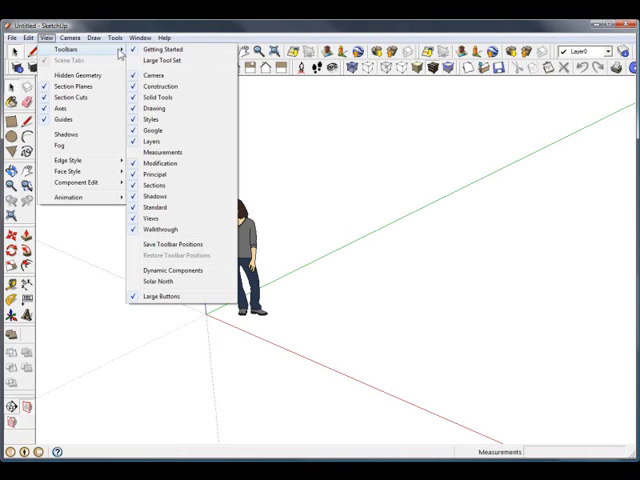
{"action": "mouse_move", "coordinate": [160, 228]}
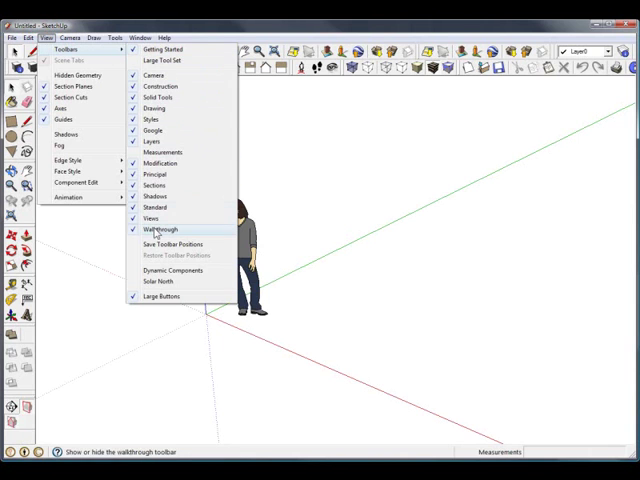
{"action": "left_click", "coordinate": [160, 230]}
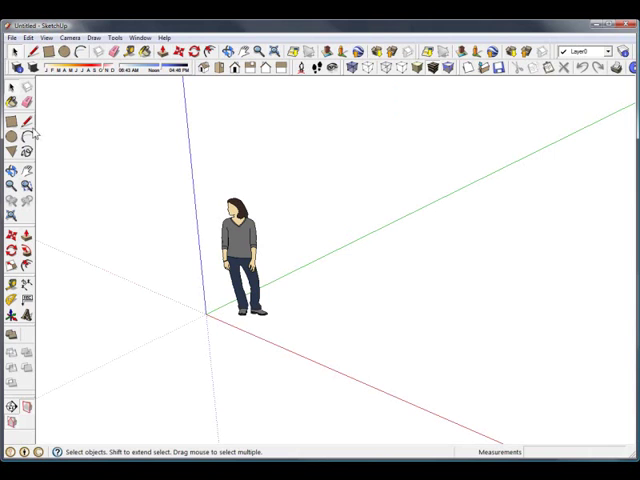
{"action": "mouse_move", "coordinate": [48, 212]}
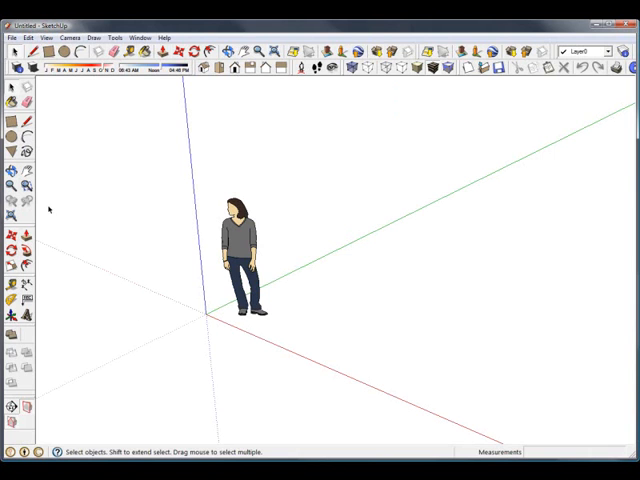
{"action": "mouse_move", "coordinate": [314, 296]}
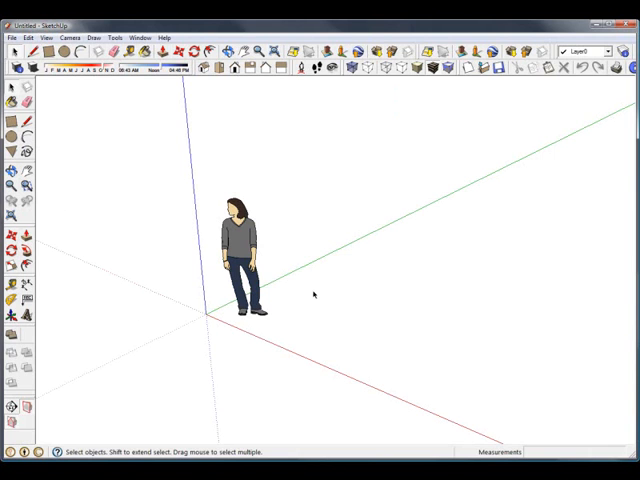
{"action": "mouse_move", "coordinate": [200, 336]}
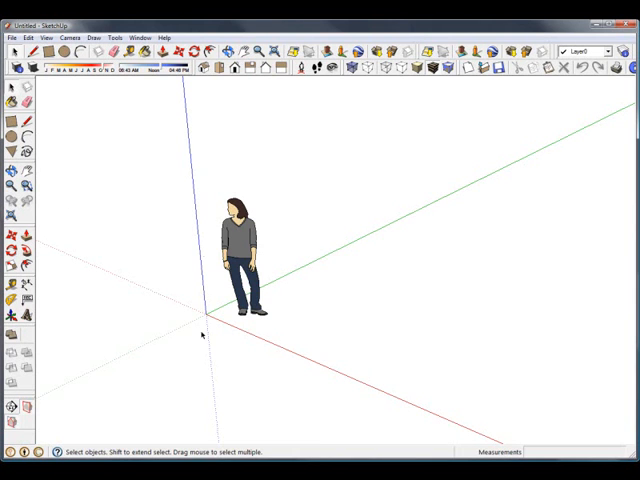
{"action": "mouse_move", "coordinate": [384, 236]}
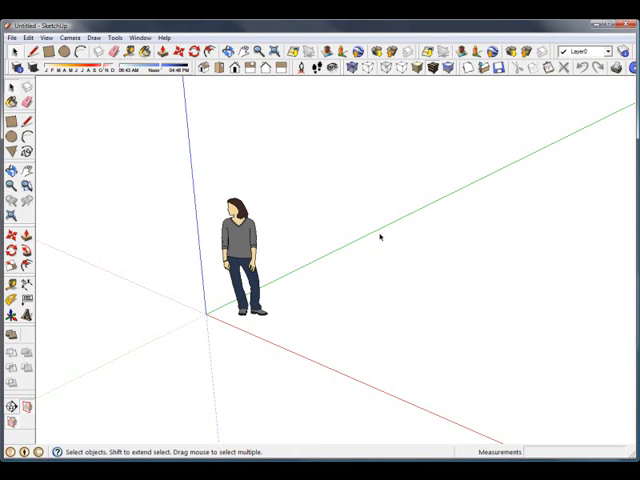
{"action": "mouse_move", "coordinate": [330, 280]}
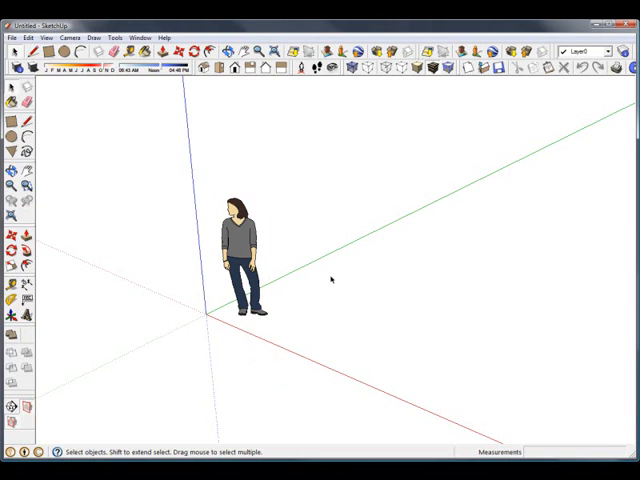
{"action": "mouse_move", "coordinate": [318, 284]}
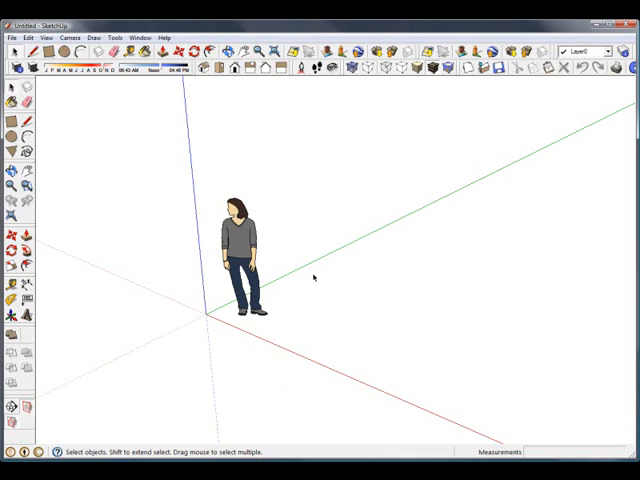
Draw a square face on the ground plane and orbit to look across it
{"action": "left_click", "coordinate": [8, 120]}
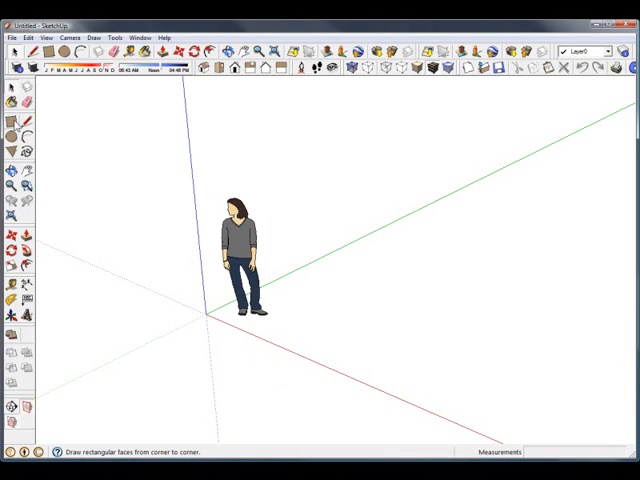
{"action": "mouse_move", "coordinate": [10, 130]}
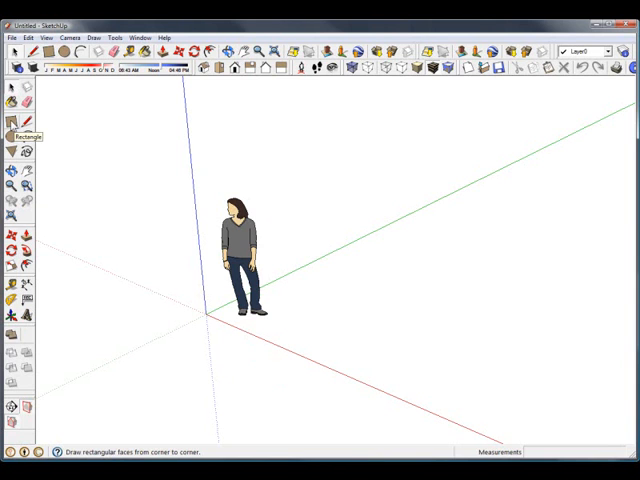
{"action": "left_click", "coordinate": [12, 122]}
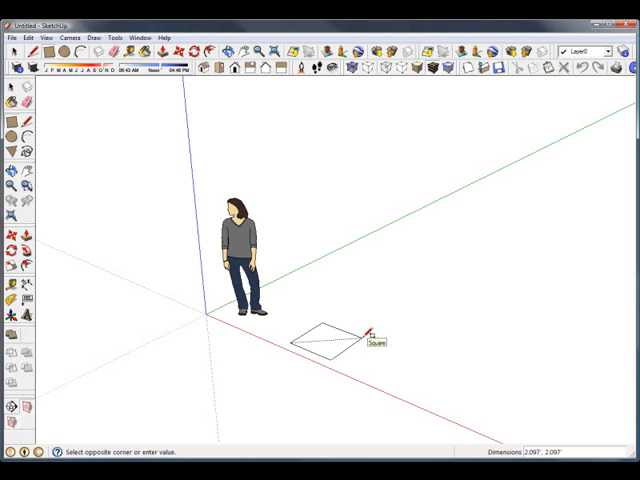
{"action": "left_click", "coordinate": [376, 322]}
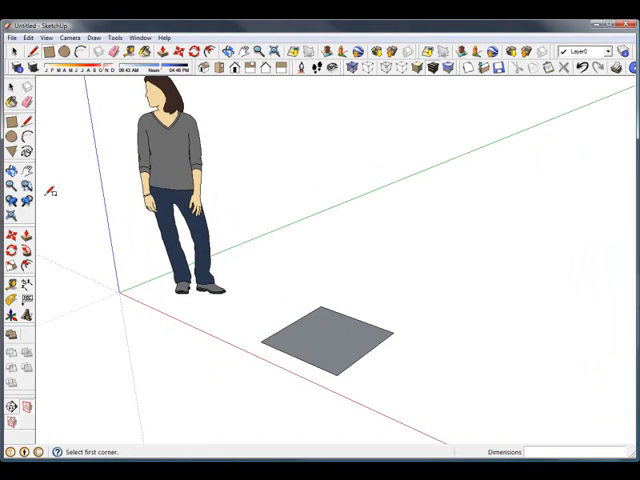
{"action": "left_click", "coordinate": [12, 192]}
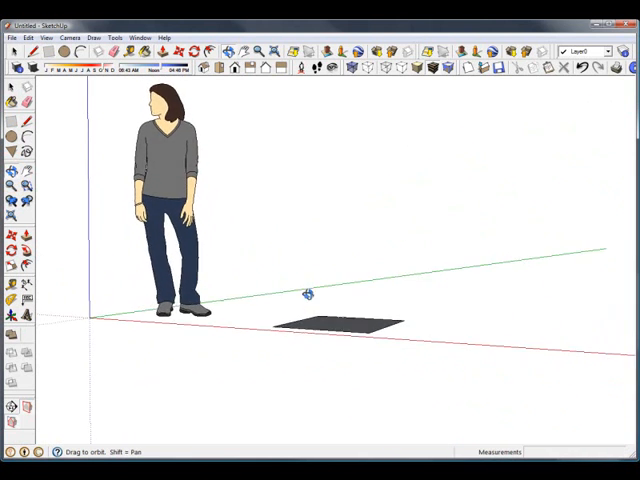
{"action": "left_click_drag", "start_coordinate": [304, 296], "coordinate": [404, 210]}
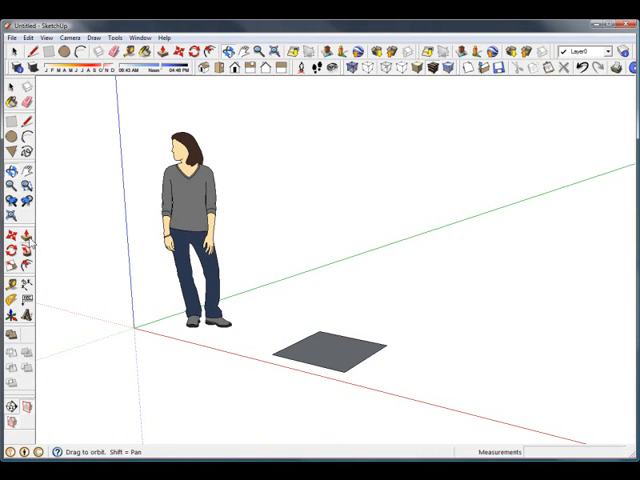
{"action": "mouse_move", "coordinate": [12, 258]}
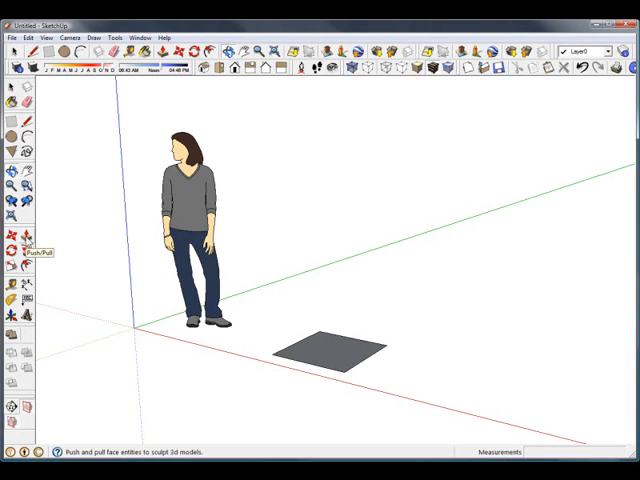
Push/Pull the square face upward into a solid cube
{"action": "left_click", "coordinate": [12, 240]}
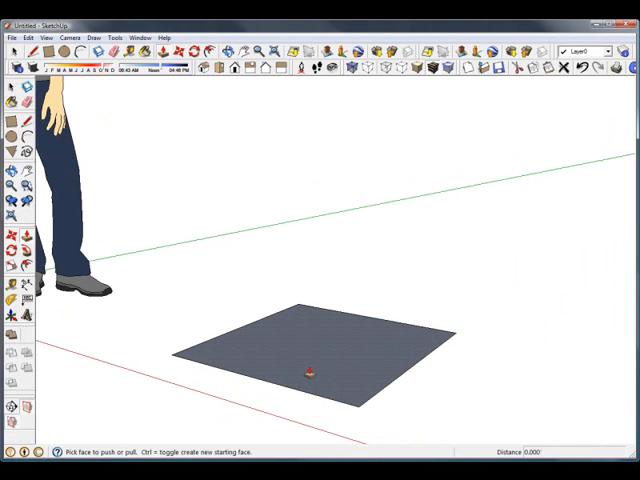
{"action": "left_click_drag", "start_coordinate": [310, 360], "coordinate": [310, 330]}
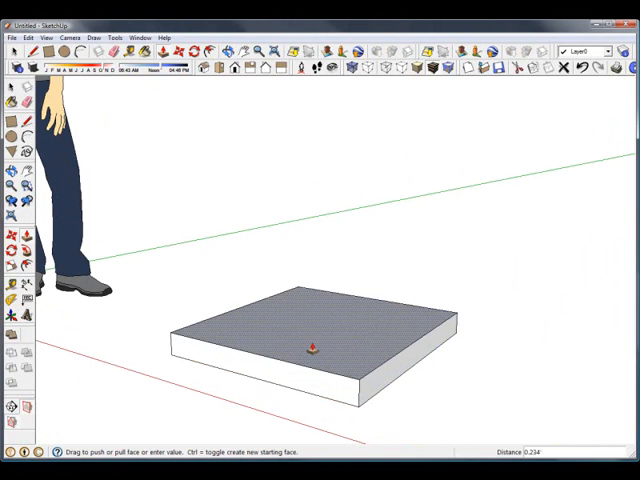
{"action": "left_click_drag", "start_coordinate": [316, 350], "coordinate": [316, 290]}
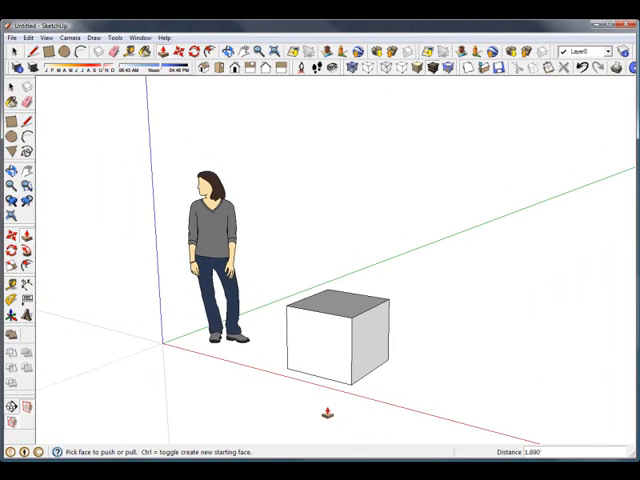
{"action": "scroll", "scroll_direction": "up", "scroll_amount": 3}
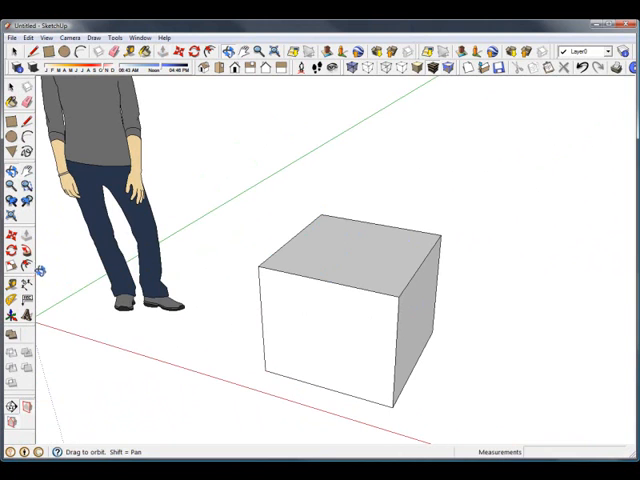
{"action": "mouse_move", "coordinate": [20, 284]}
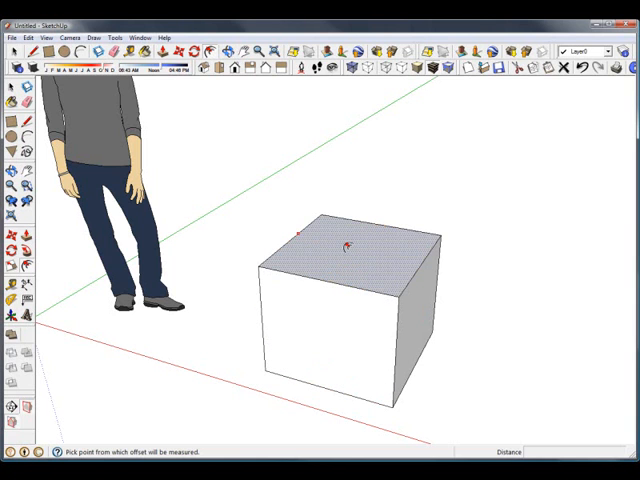
Push/Pull the cube's top to make the block taller than it is wide
{"action": "left_click", "coordinate": [344, 250]}
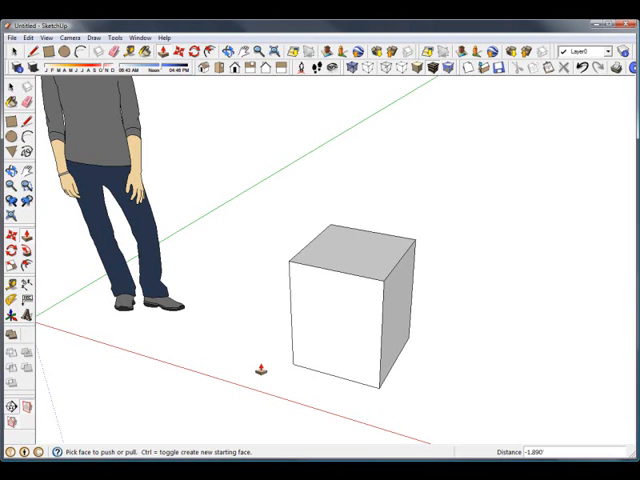
{"action": "mouse_move", "coordinate": [168, 344]}
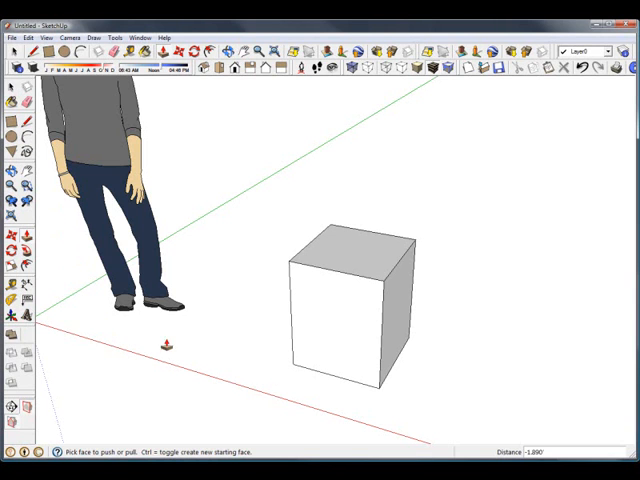
{"action": "mouse_move", "coordinate": [104, 304]}
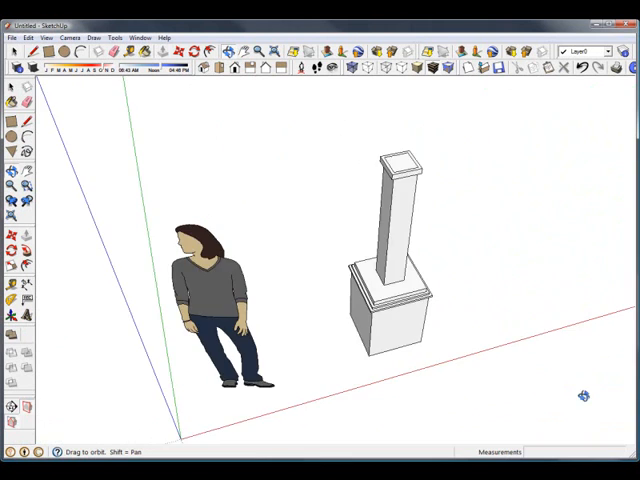
Orbit in close to the column's base trim
{"action": "left_click_drag", "start_coordinate": [580, 396], "coordinate": [450, 296]}
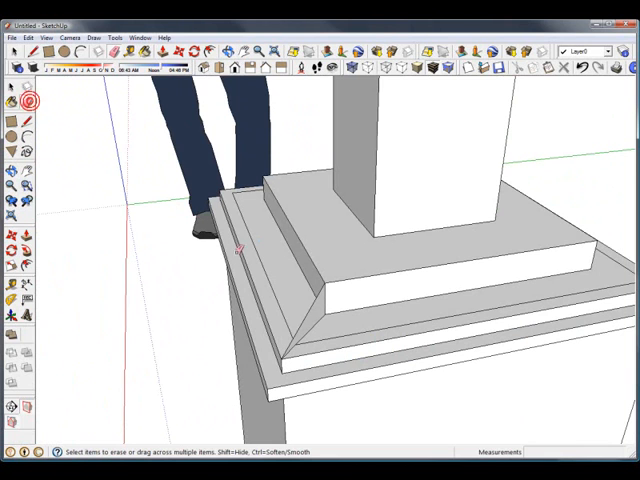
{"action": "mouse_move", "coordinate": [256, 196]}
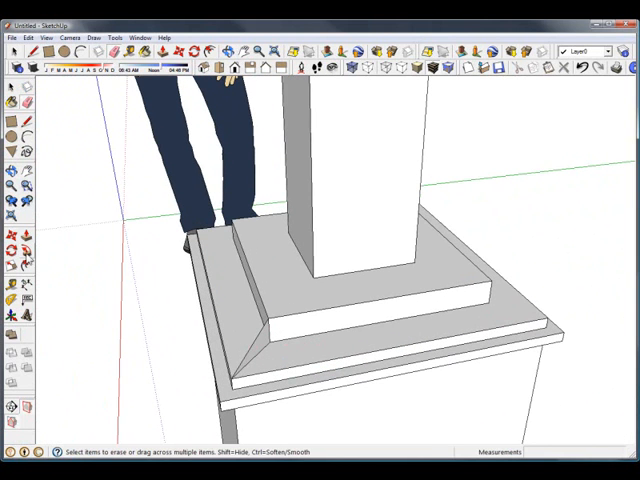
Erase a leftover trim edge and push a trim face to its final depth
{"action": "left_click", "coordinate": [12, 262]}
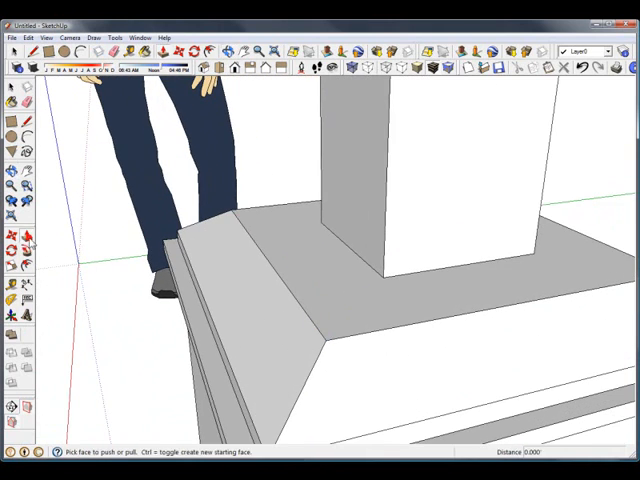
{"action": "left_click", "coordinate": [330, 290]}
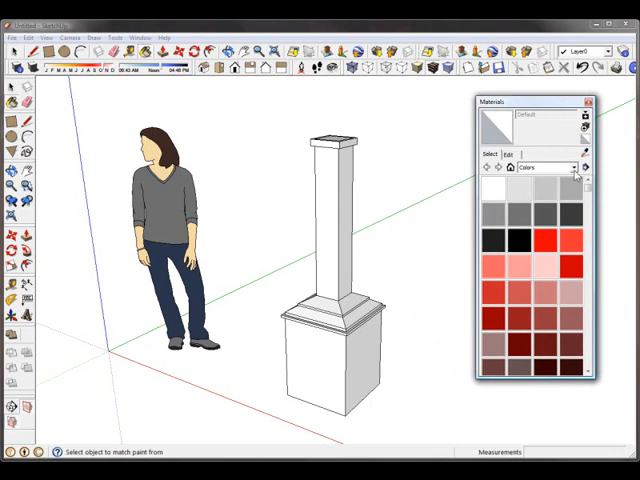
{"action": "mouse_move", "coordinate": [420, 148]}
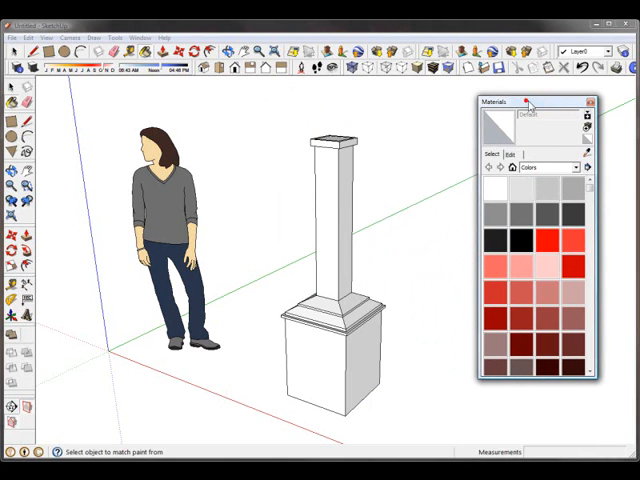
Paint the base with a Stone texture and the cap with a Carpet and Textiles material
{"action": "left_click", "coordinate": [604, 168]}
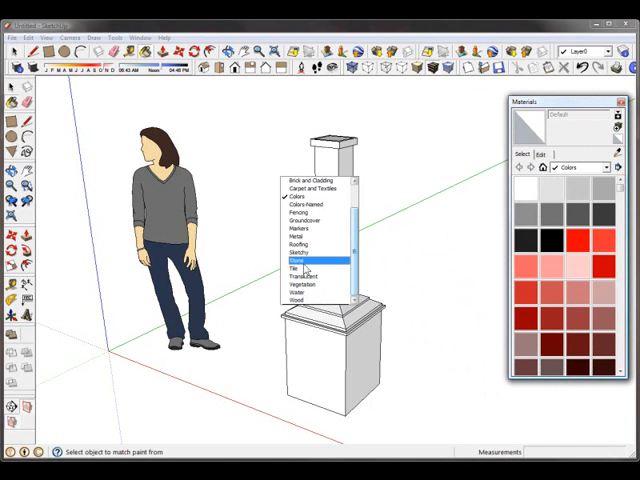
{"action": "left_click", "coordinate": [296, 264]}
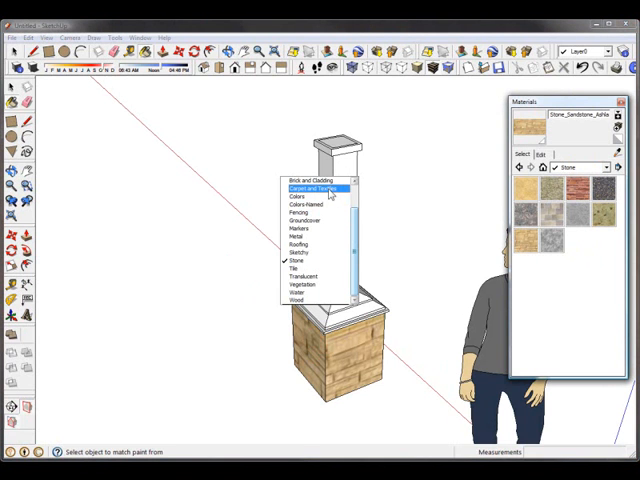
{"action": "left_click", "coordinate": [304, 188]}
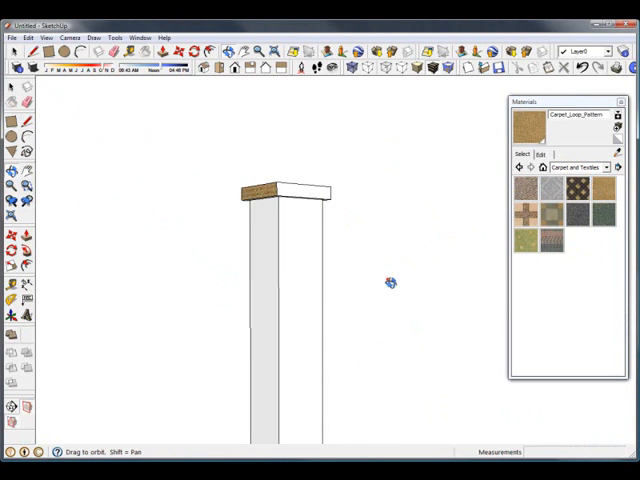
{"action": "left_click_drag", "start_coordinate": [384, 284], "coordinate": [332, 212]}
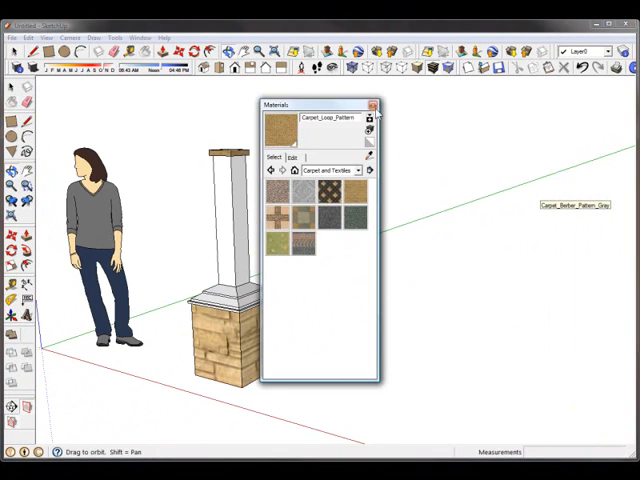
Close Materials, select the whole column and make it a component
{"action": "left_click", "coordinate": [372, 104]}
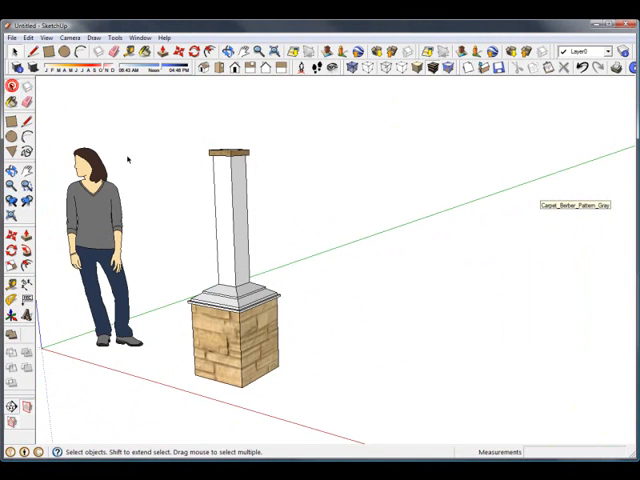
{"action": "left_click_drag", "start_coordinate": [158, 122], "coordinate": [308, 410]}
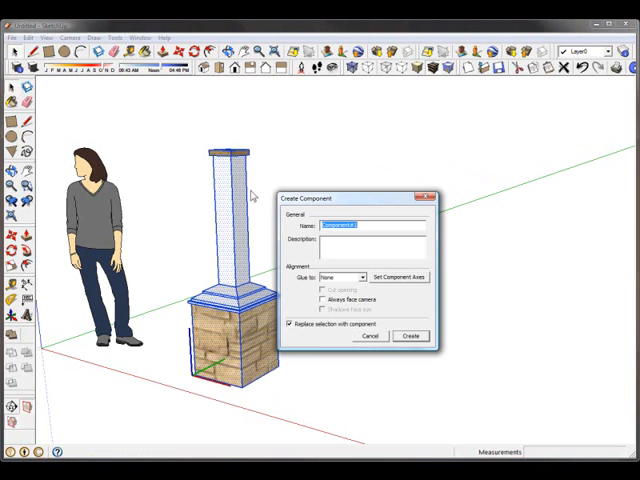
{"action": "mouse_move", "coordinate": [354, 352]}
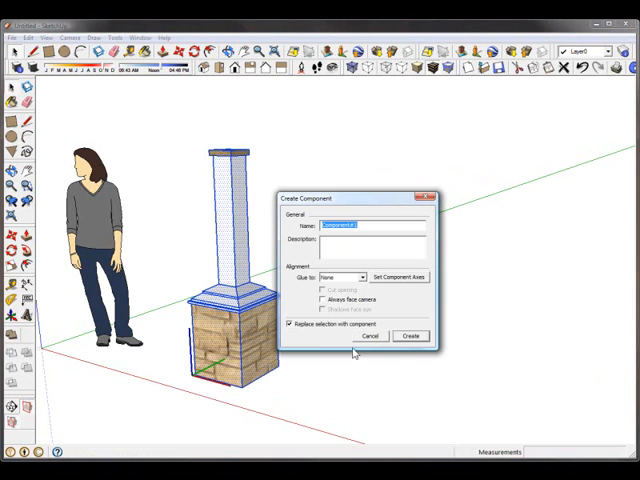
{"action": "left_click", "coordinate": [410, 336]}
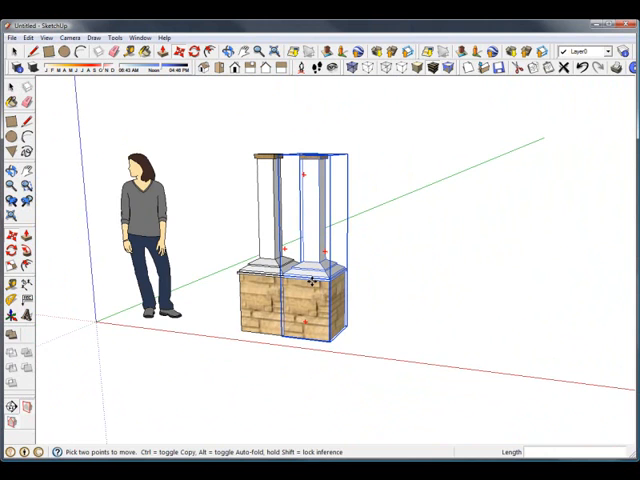
{"action": "mouse_move", "coordinate": [70, 270]}
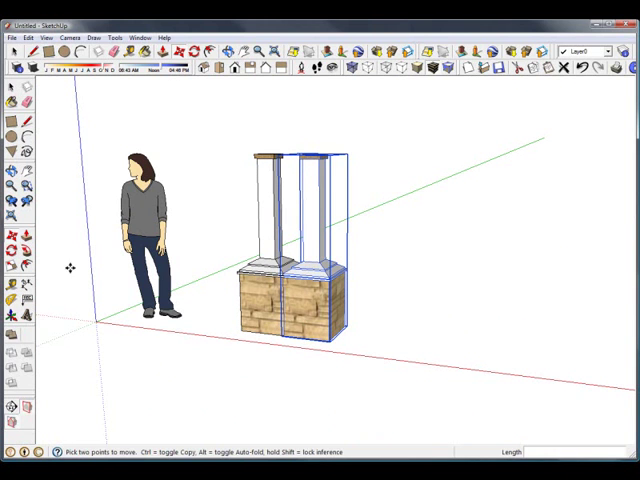
{"action": "mouse_move", "coordinate": [318, 318]}
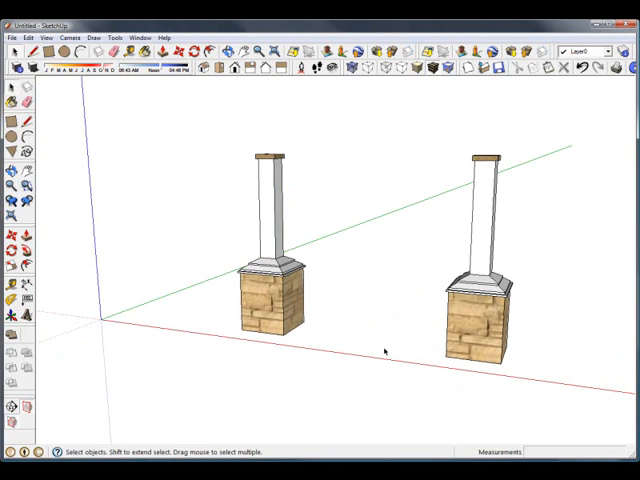
{"action": "mouse_move", "coordinate": [288, 306]}
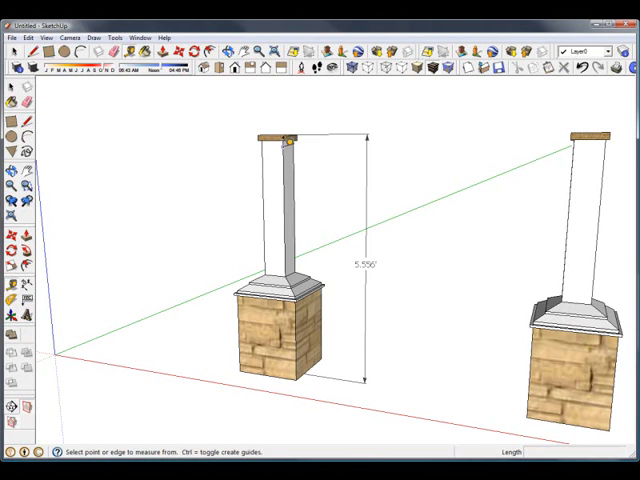
Tape-measure the column height, enter the new length and confirm resizing the whole model
{"action": "left_click", "coordinate": [288, 132]}
{"action": "type", "text": "8"}
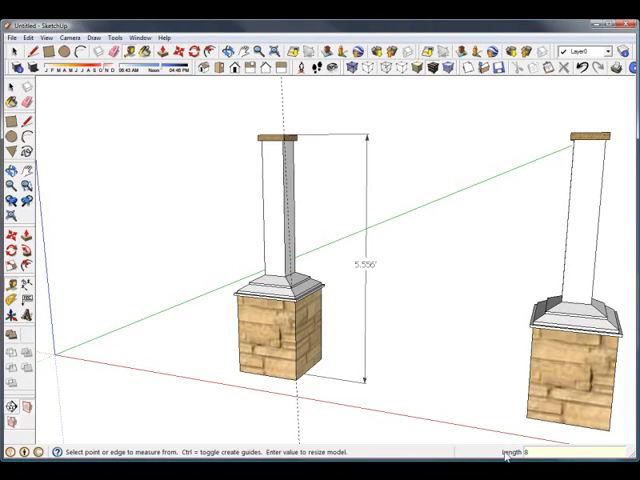
{"action": "key", "text": "Return"}
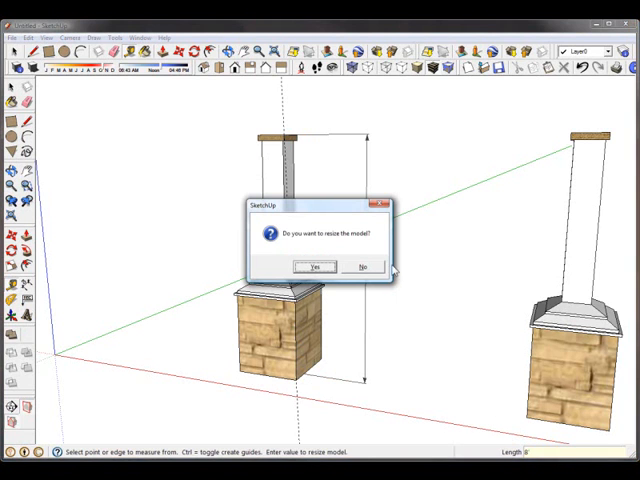
{"action": "left_click", "coordinate": [316, 266]}
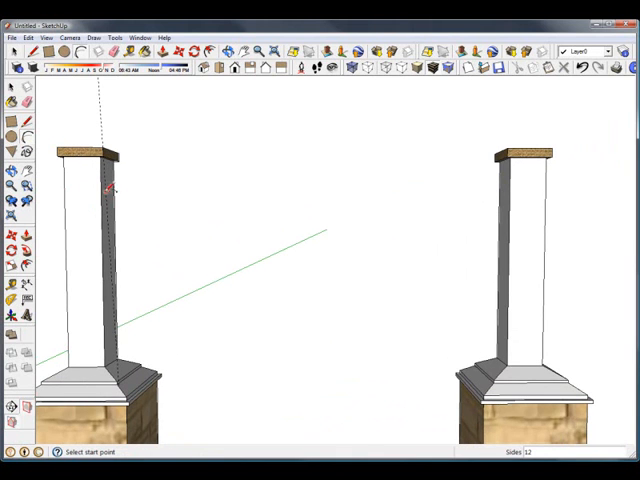
{"action": "mouse_move", "coordinate": [458, 200]}
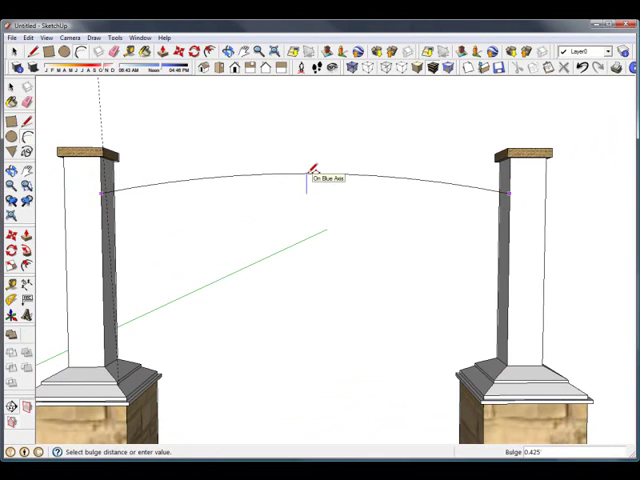
{"action": "mouse_move", "coordinate": [312, 180]}
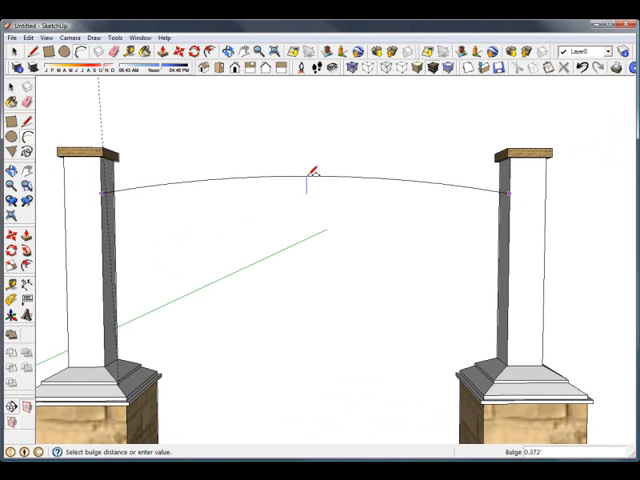
Set the bulge height of the arc spanning the two column tops
{"action": "left_click", "coordinate": [308, 180]}
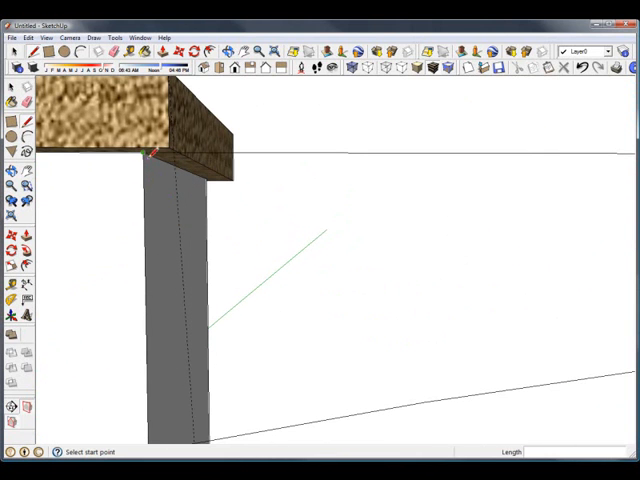
Outline the beam from the left column's top and orbit to view the whole archway
{"action": "left_click", "coordinate": [152, 152]}
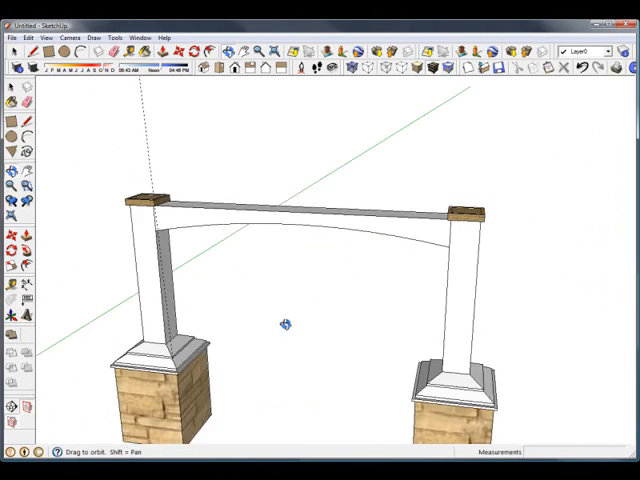
{"action": "left_click_drag", "start_coordinate": [288, 324], "coordinate": [216, 230]}
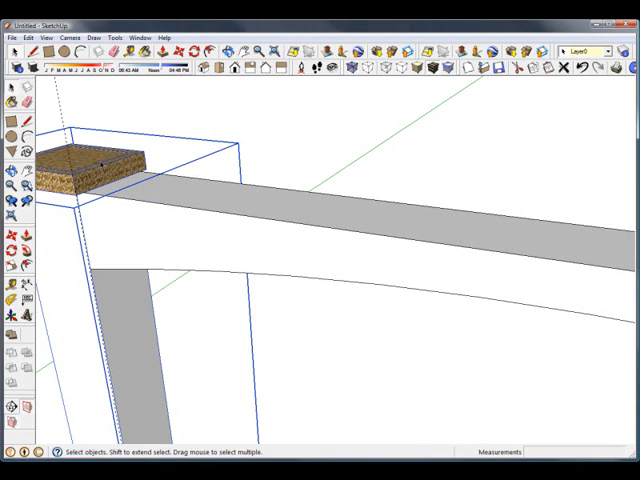
Apply the caps' wood material to the selected arched beam via its context menu
{"action": "right_click", "coordinate": [96, 160]}
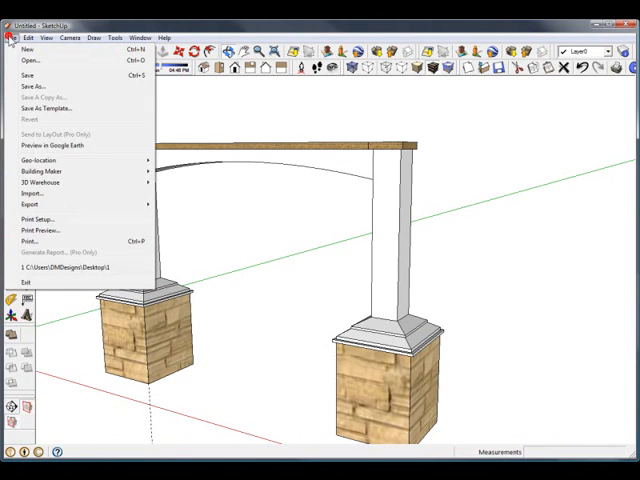
{"action": "mouse_move", "coordinate": [40, 88]}
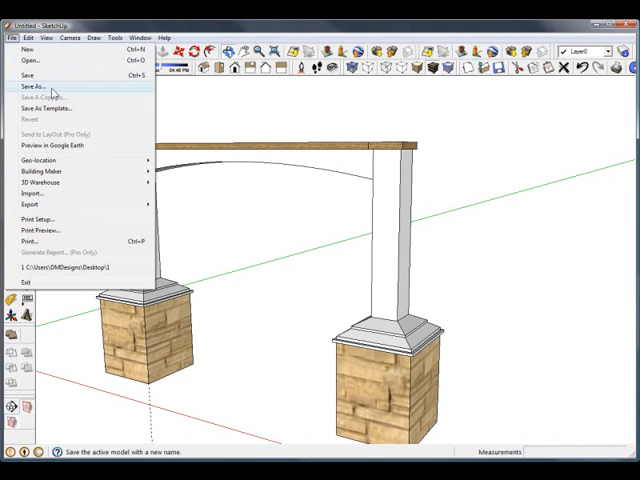
Save the model as '123' with file type SketchUp Version 5
{"action": "left_click", "coordinate": [36, 86]}
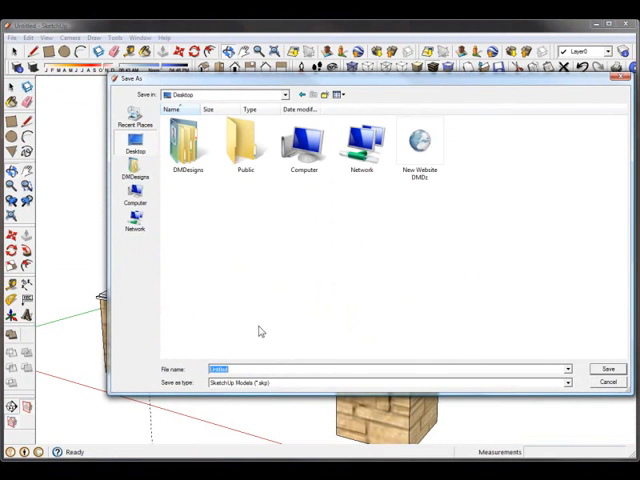
{"action": "type", "text": "123"}
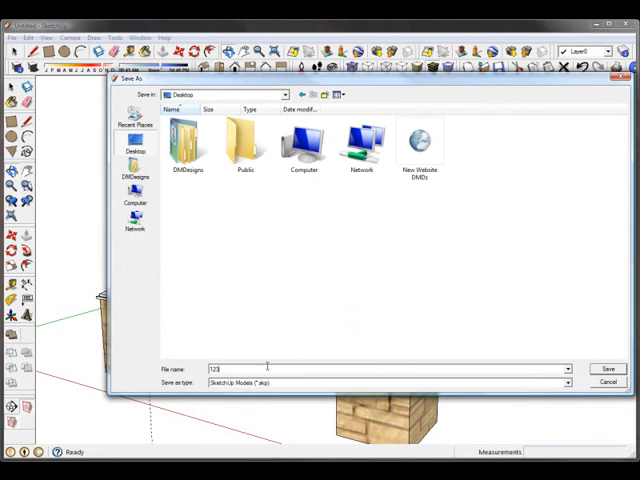
{"action": "left_click", "coordinate": [564, 384]}
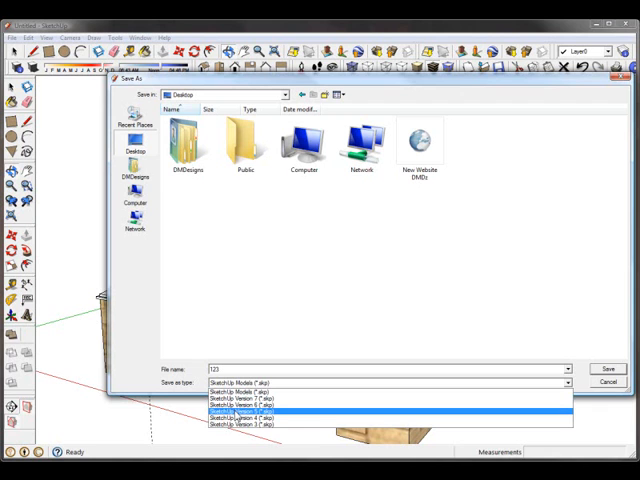
{"action": "left_click", "coordinate": [250, 412]}
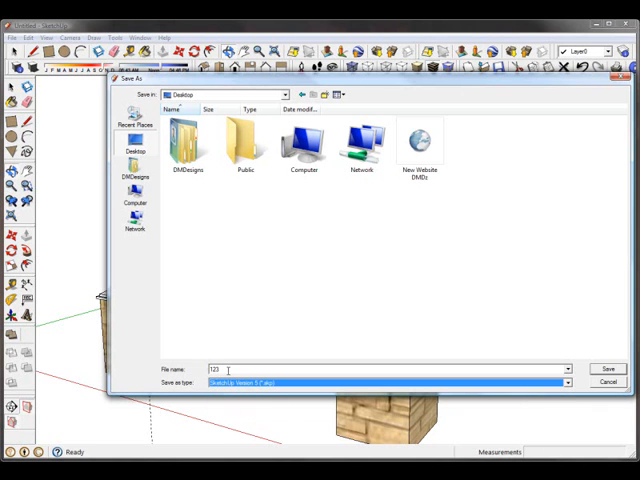
{"action": "mouse_move", "coordinate": [388, 380]}
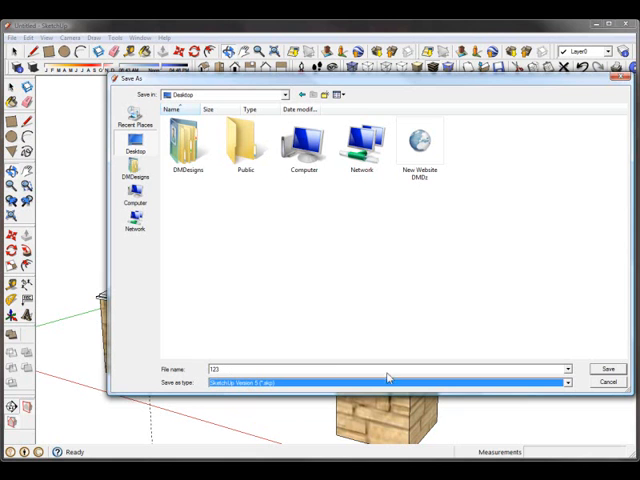
{"action": "left_click", "coordinate": [608, 368]}
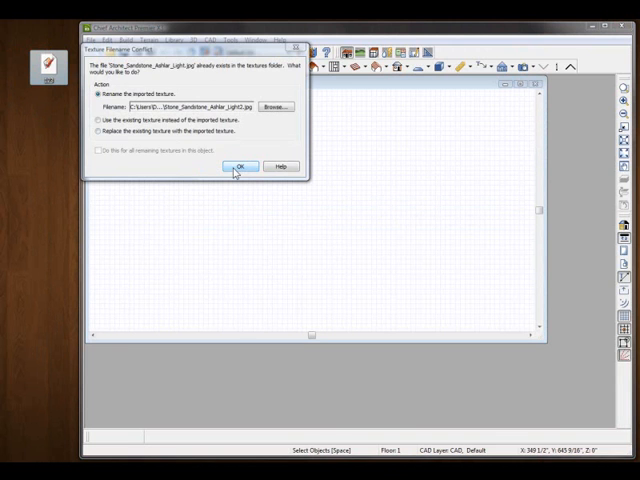
Accept the texture filename rename, switch to Perspective Full Overview and orbit around the archway
{"action": "left_click", "coordinate": [236, 166]}
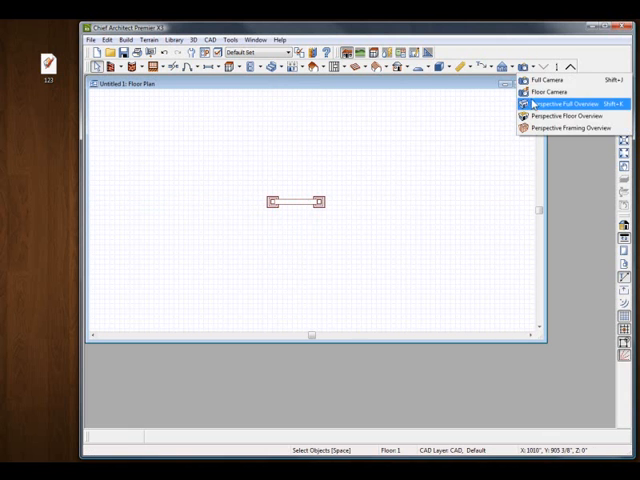
{"action": "left_click", "coordinate": [564, 104]}
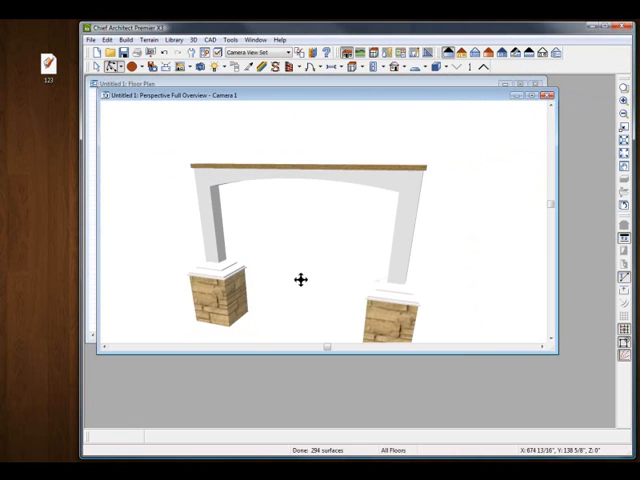
{"action": "left_click_drag", "start_coordinate": [304, 280], "coordinate": [288, 250]}
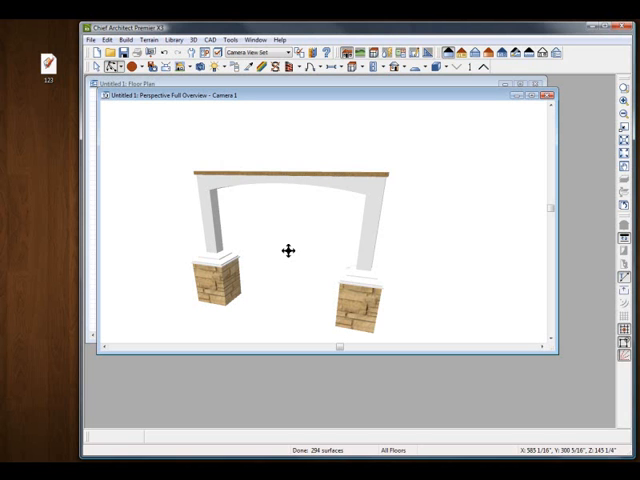
{"action": "mouse_move", "coordinate": [244, 298]}
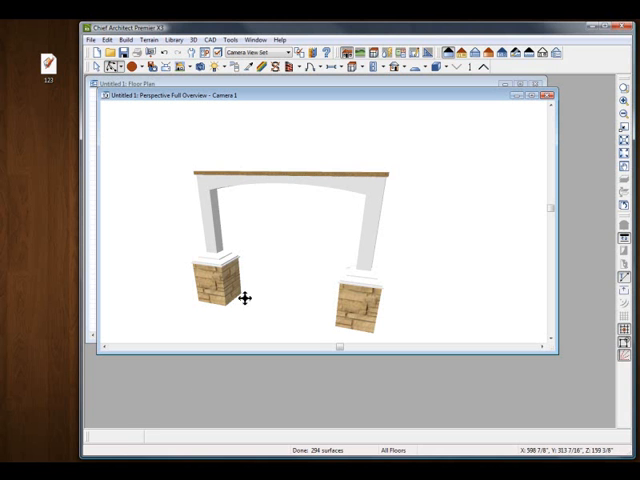
{"action": "mouse_move", "coordinate": [244, 298]}
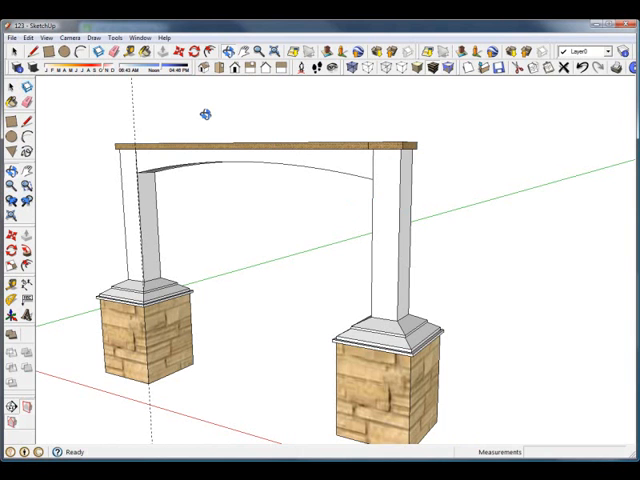
{"action": "left_click_drag", "start_coordinate": [204, 112], "coordinate": [450, 188]}
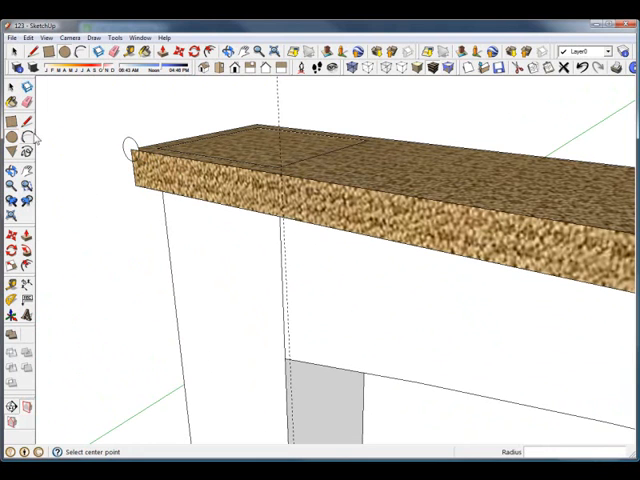
{"action": "left_click", "coordinate": [22, 248]}
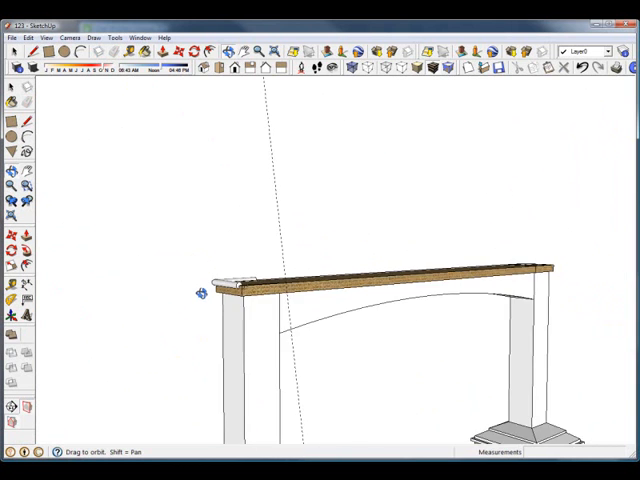
{"action": "left_click_drag", "start_coordinate": [200, 290], "coordinate": [318, 326]}
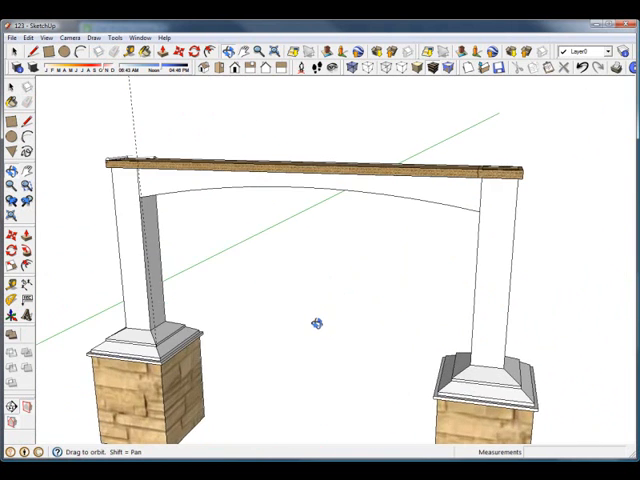
{"action": "mouse_move", "coordinate": [232, 270]}
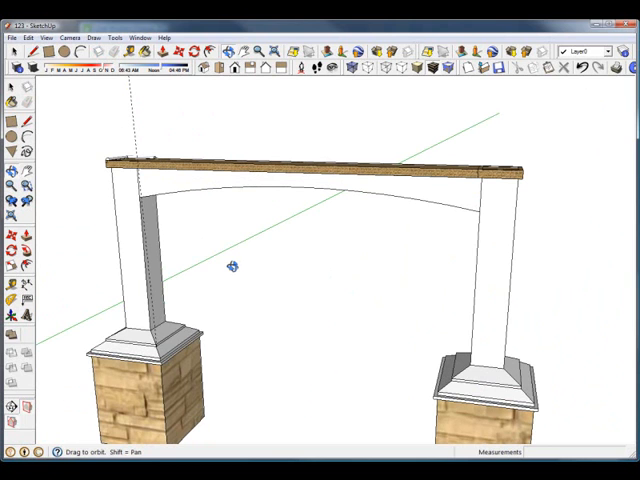